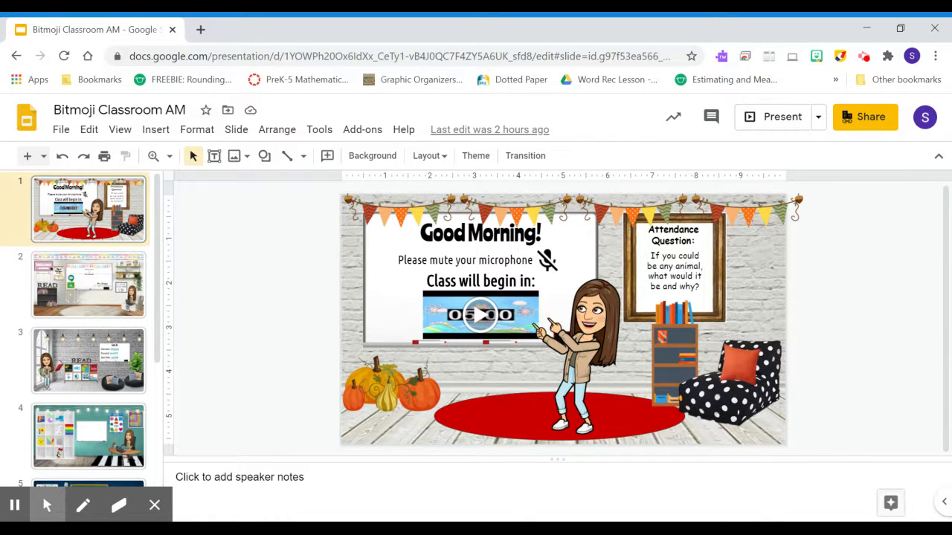
{"action": "mouse_move", "coordinate": [777, 117]}
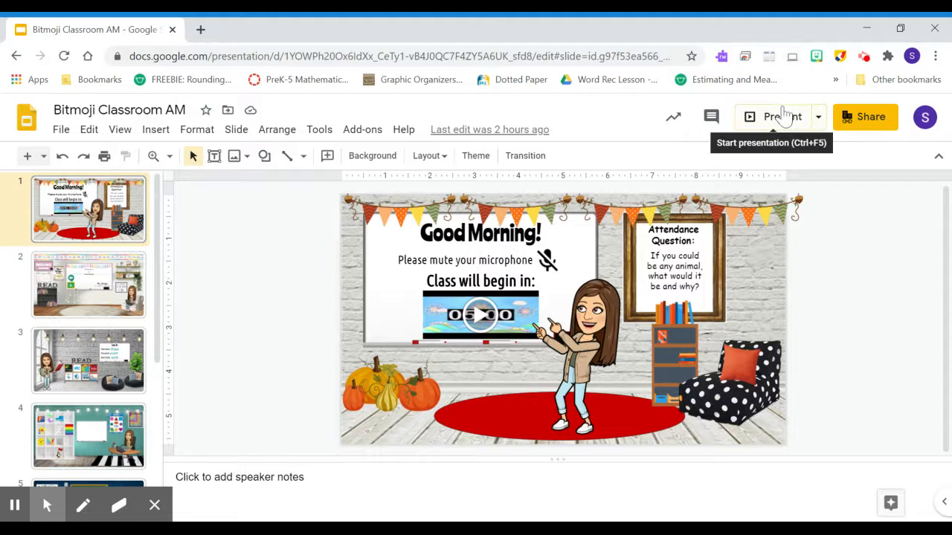
- Present the Bitmoji Classroom AM slideshow from the Good Morning slide
{"action": "left_click", "coordinate": [782, 116]}
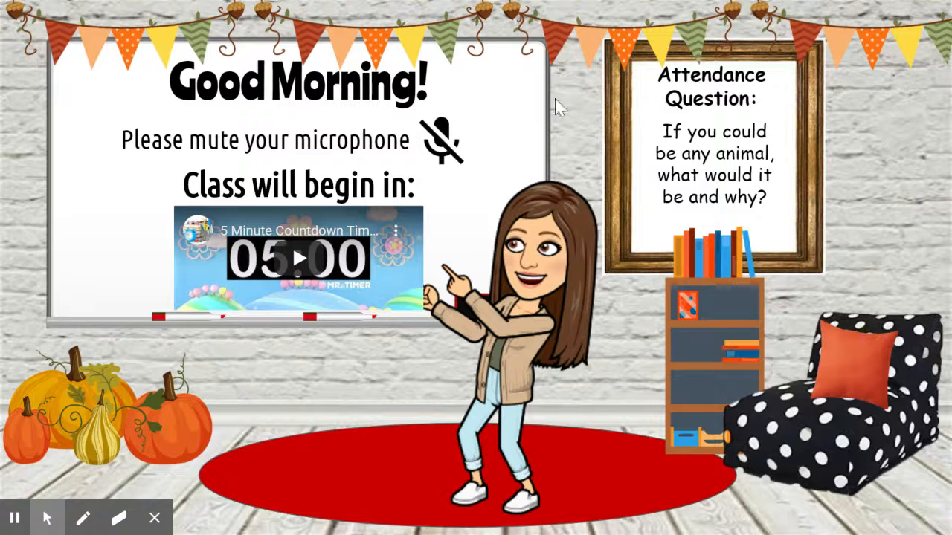
{"action": "mouse_move", "coordinate": [241, 178]}
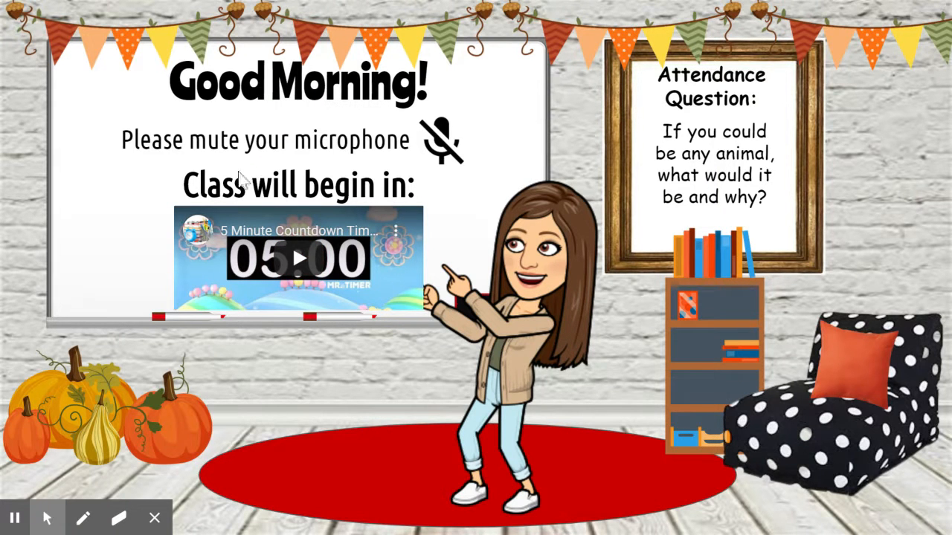
{"action": "mouse_move", "coordinate": [490, 195]}
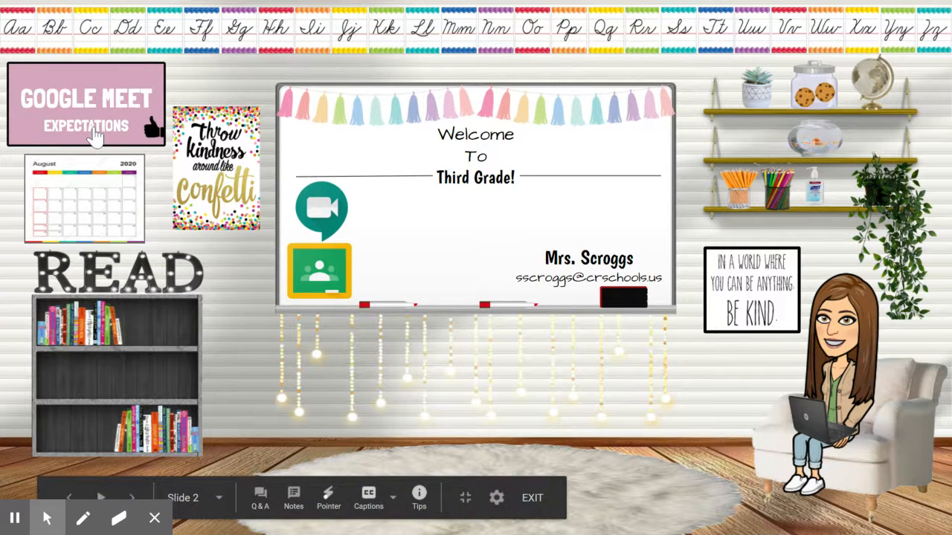
- Open the Google Meet Expectations poster link from the welcome slide, then close it
{"action": "left_click", "coordinate": [85, 102]}
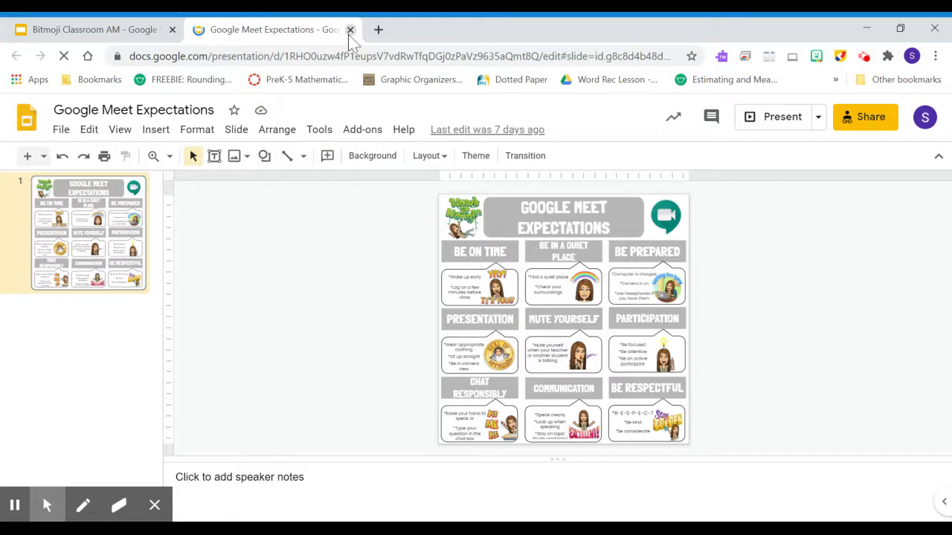
{"action": "left_click", "coordinate": [350, 29]}
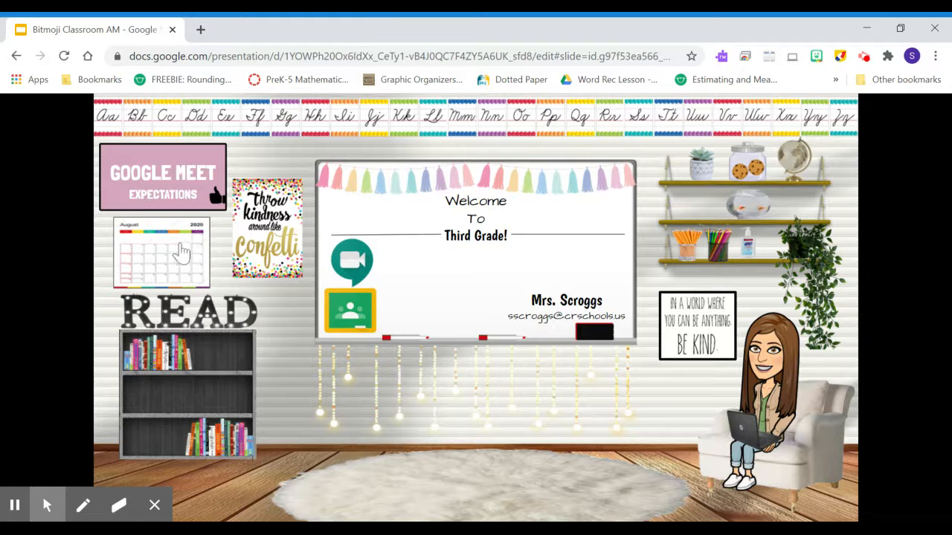
- Review the classroom calendar's AM and PM schedules, close it, and follow the whiteboard meeting link
{"action": "left_click", "coordinate": [161, 253]}
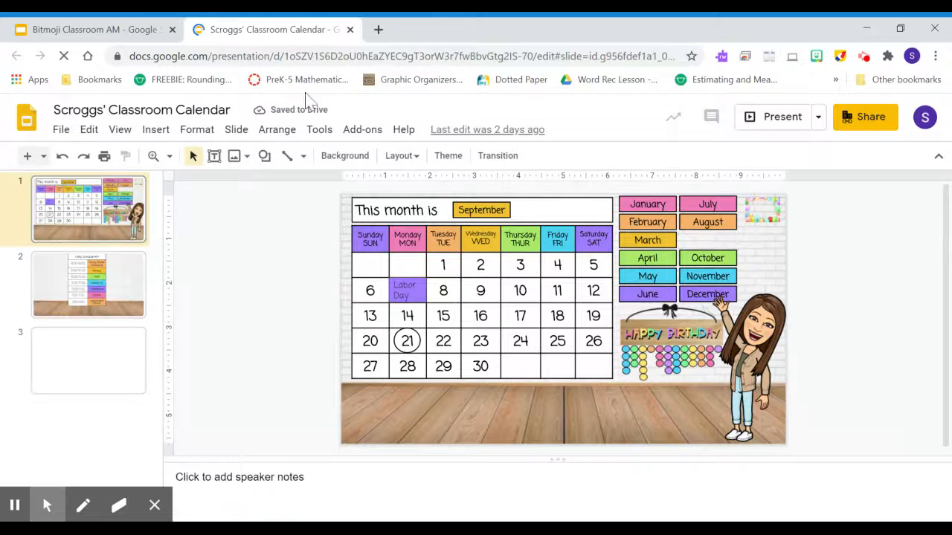
{"action": "left_click", "coordinate": [88, 284]}
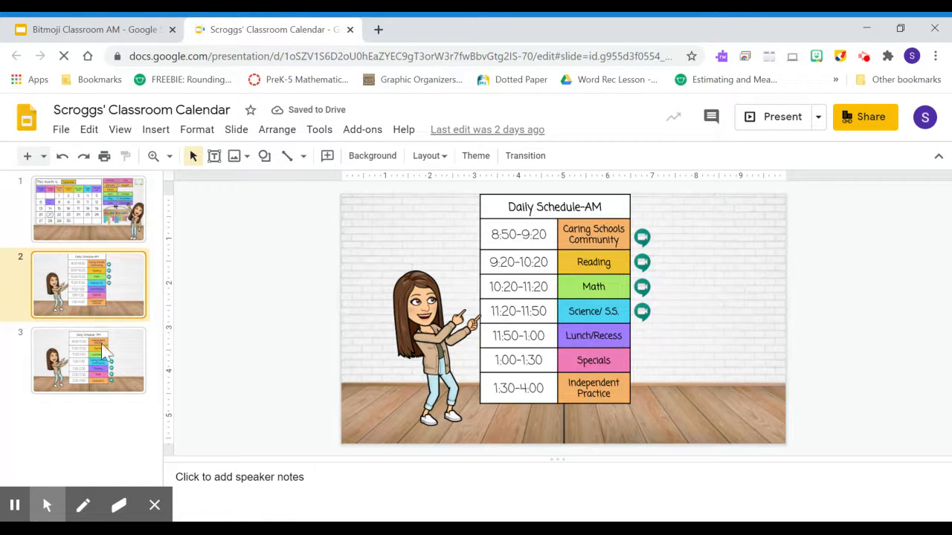
{"action": "left_click", "coordinate": [87, 360]}
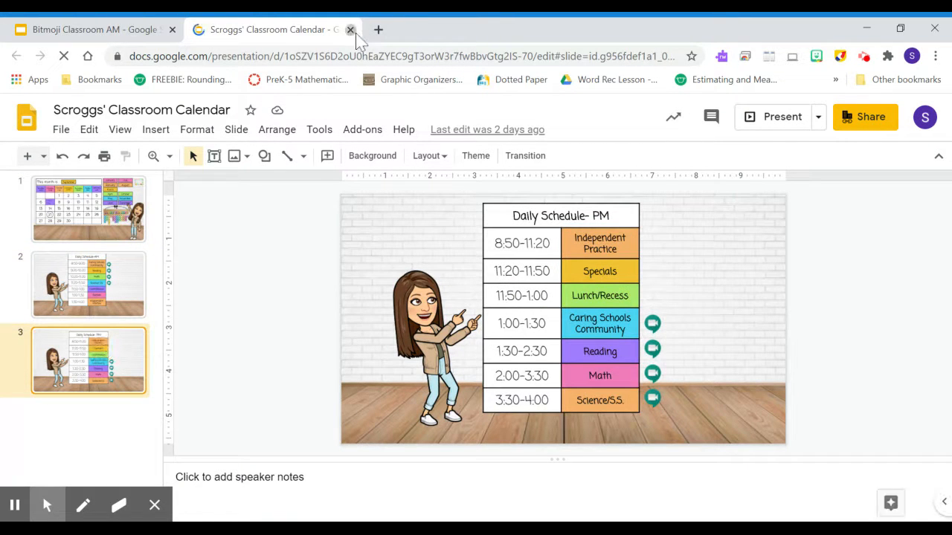
{"action": "left_click", "coordinate": [350, 29]}
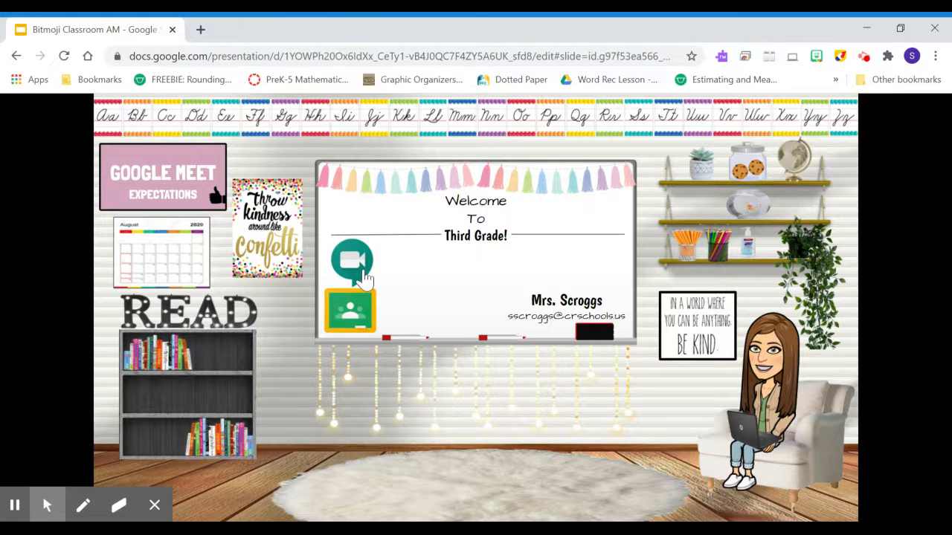
{"action": "left_click", "coordinate": [351, 260]}
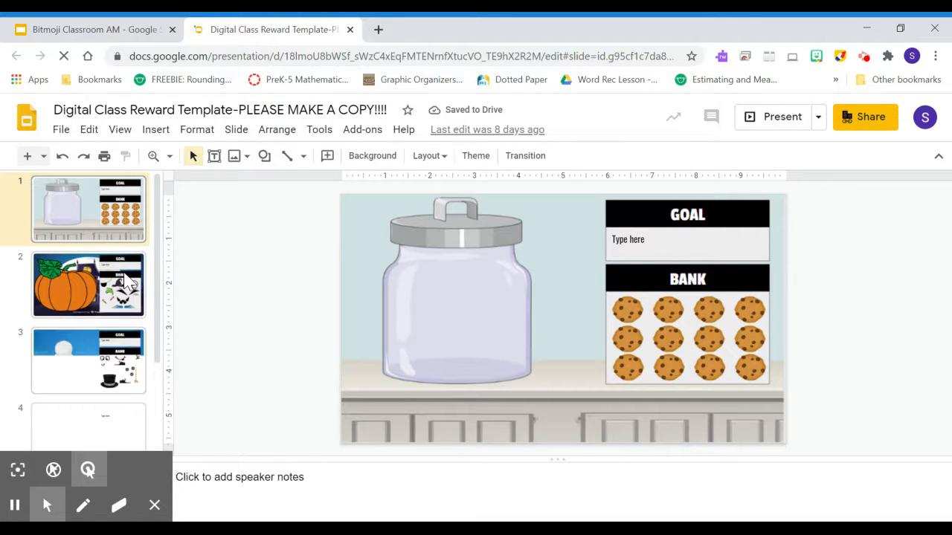
- Close the Digital Class Reward Template to return to the Third Grade welcome slide
{"action": "left_click", "coordinate": [93, 29]}
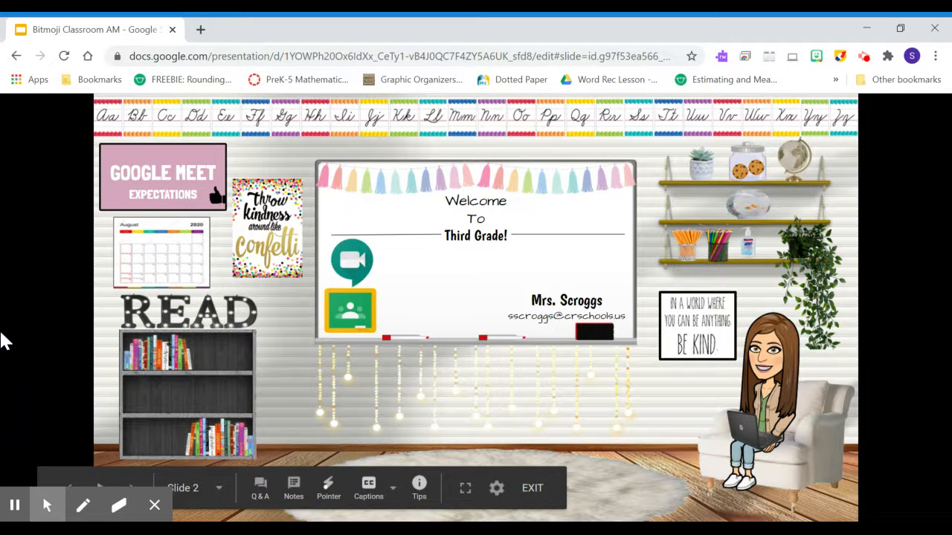
{"action": "mouse_move", "coordinate": [569, 323]}
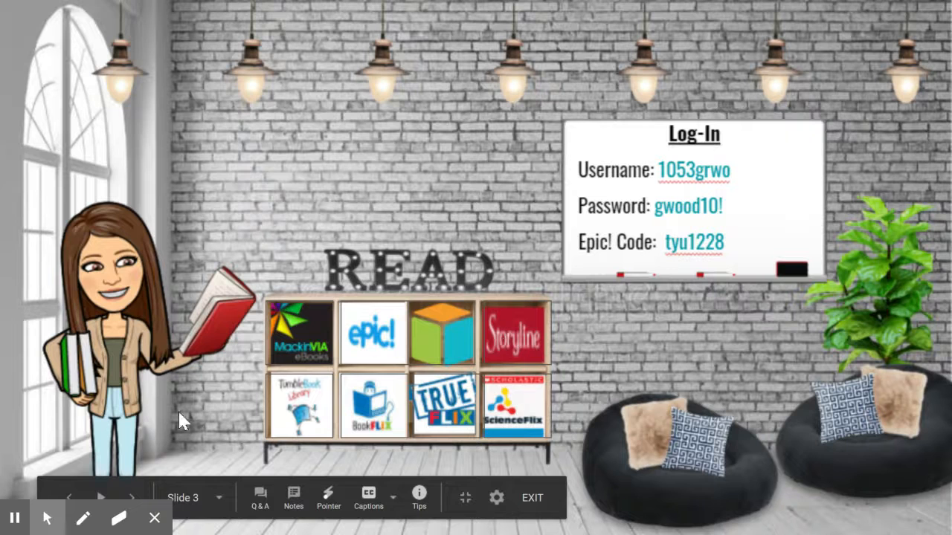
{"action": "mouse_move", "coordinate": [666, 238]}
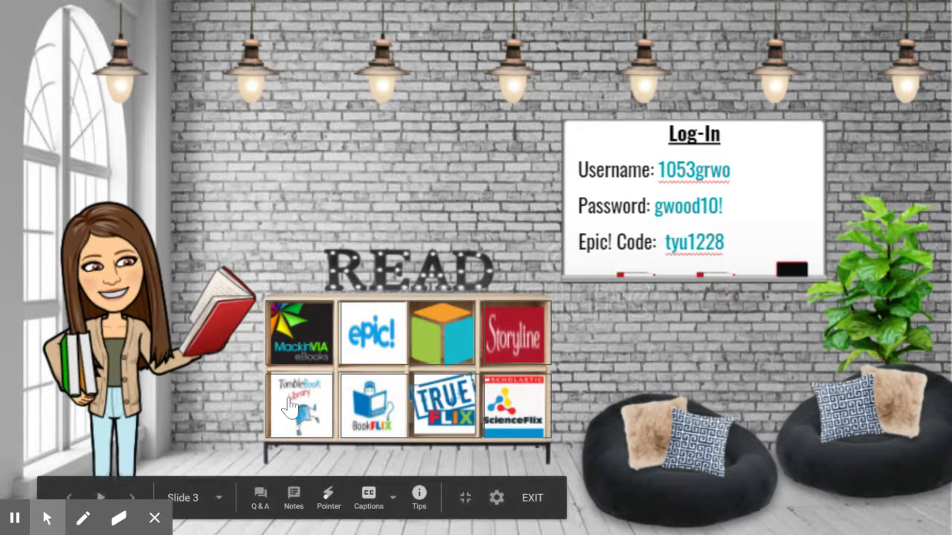
- Open TumbleBook Library from the library slide's bookshelf image
{"action": "left_click", "coordinate": [300, 405]}
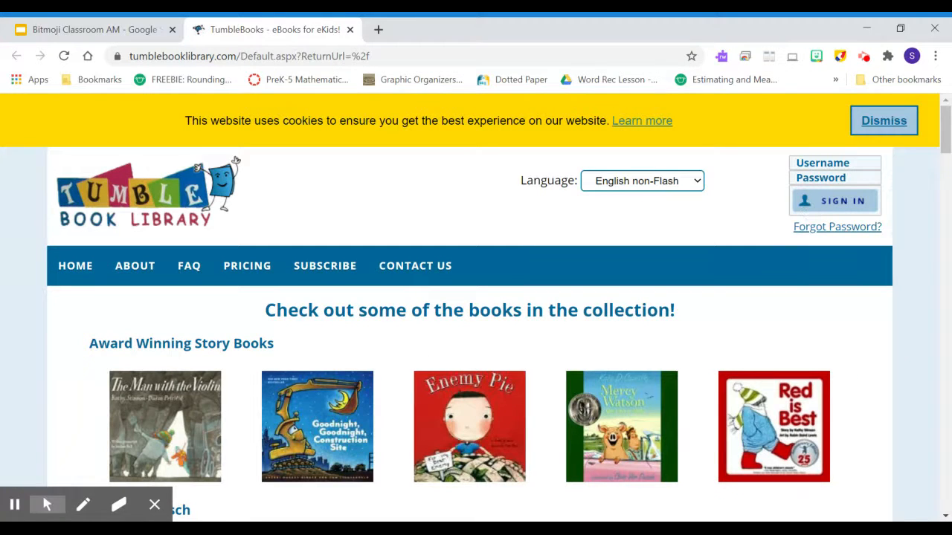
- Enter username 'grwo1' and the password, scroll the featured books, then close TumbleBooks
{"action": "type", "text": "grwo1053"}
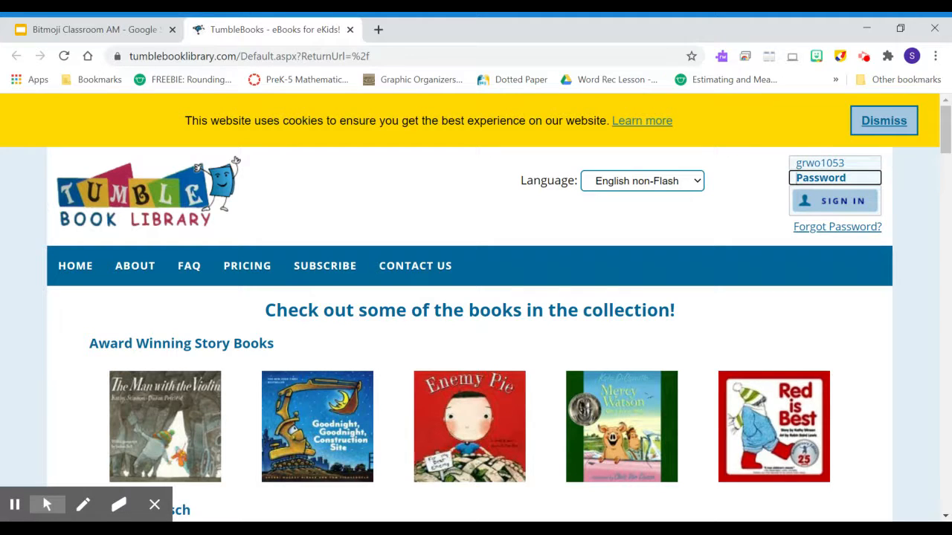
{"action": "type", "text": "password"}
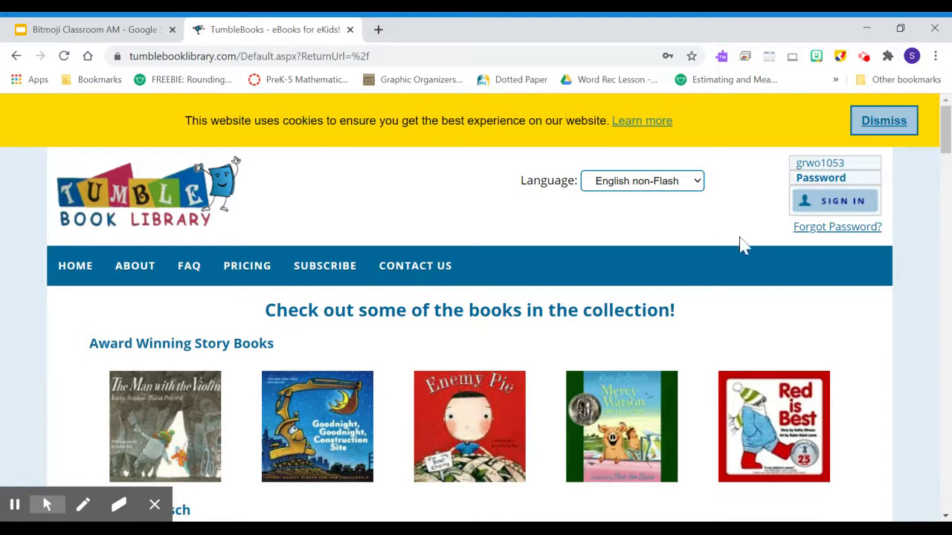
{"action": "left_click", "coordinate": [834, 177]}
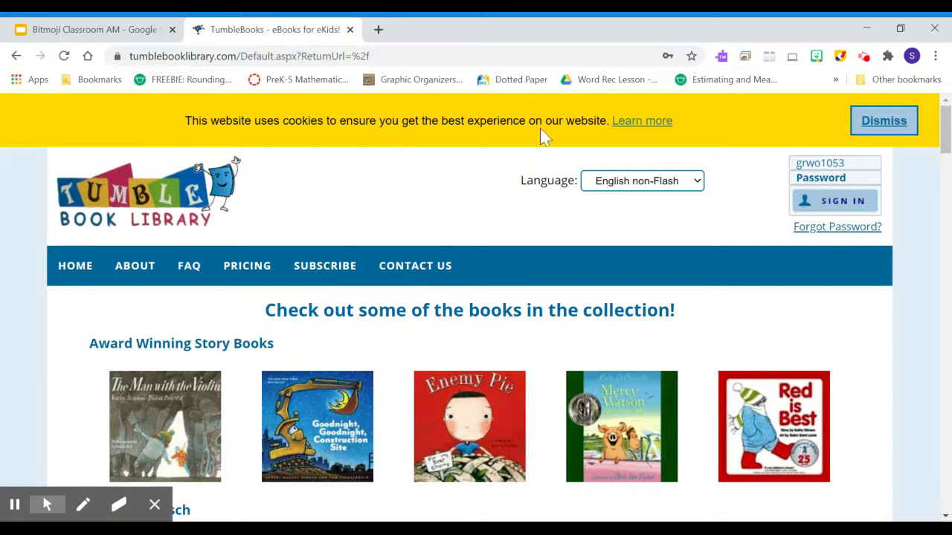
{"action": "scroll", "scroll_direction": "down", "scroll_amount": 3}
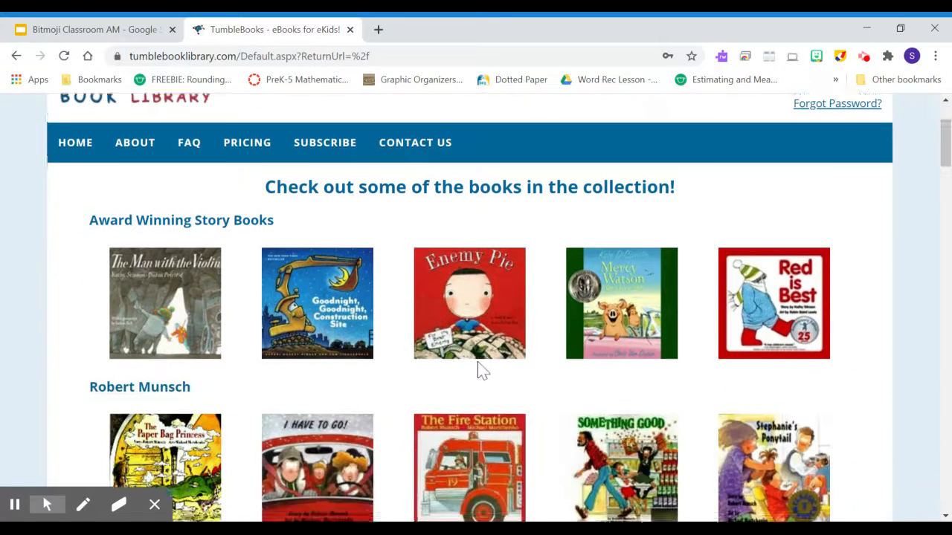
{"action": "scroll", "scroll_direction": "down", "scroll_amount": 3}
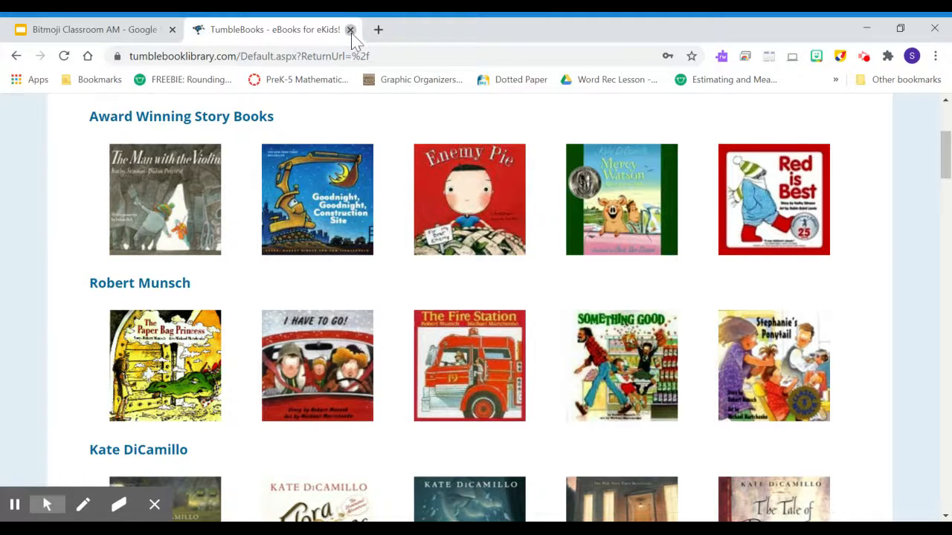
{"action": "left_click", "coordinate": [350, 30]}
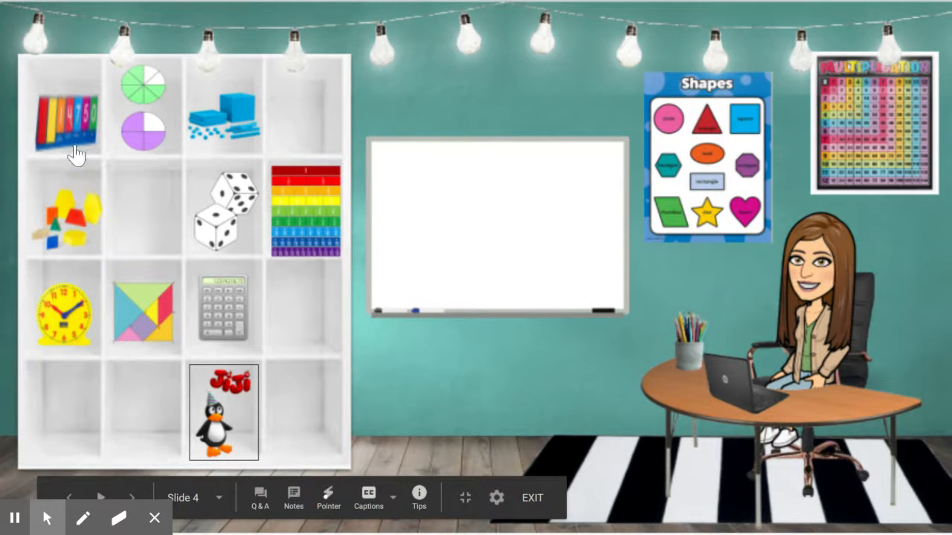
{"action": "mouse_move", "coordinate": [154, 295]}
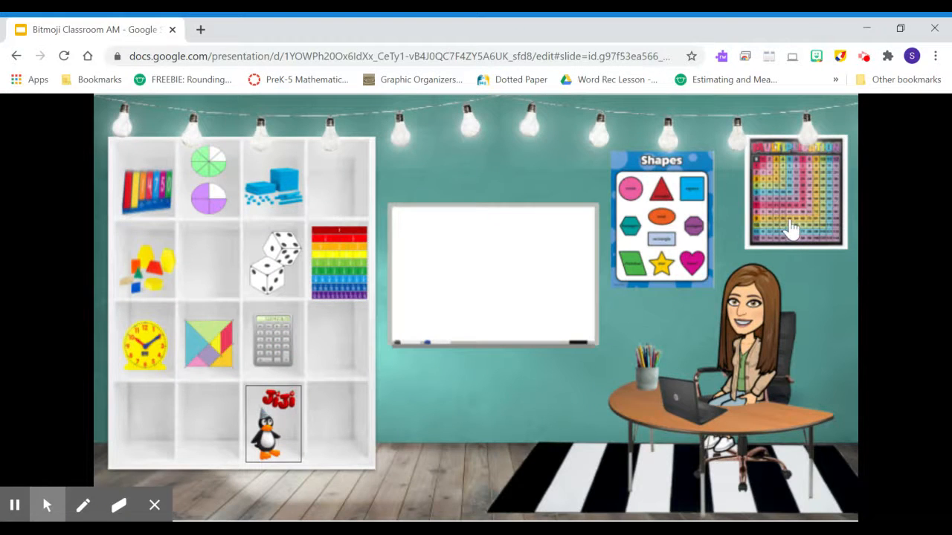
- Open the Toy Theater Multiplication Chart 1 to 12 from the math slide poster
{"action": "left_click", "coordinate": [795, 192]}
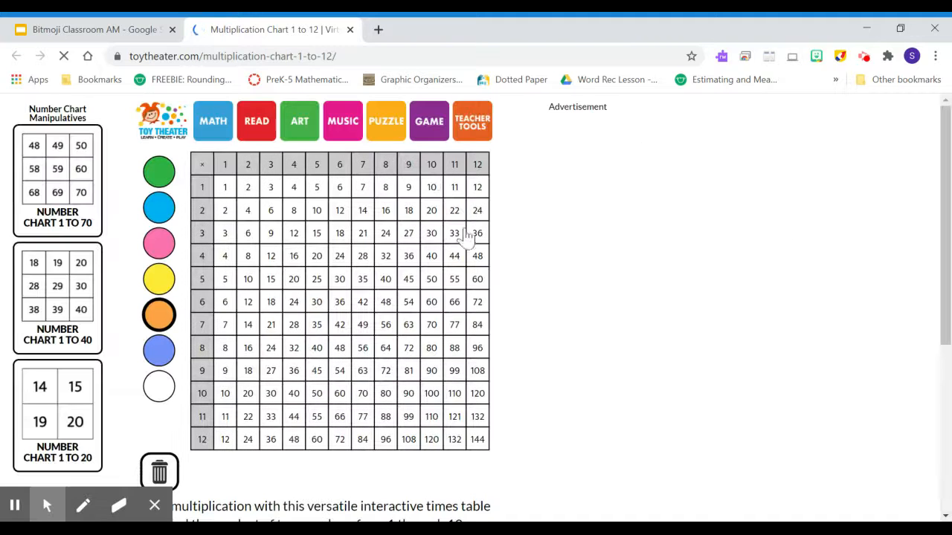
{"action": "left_click", "coordinate": [408, 278]}
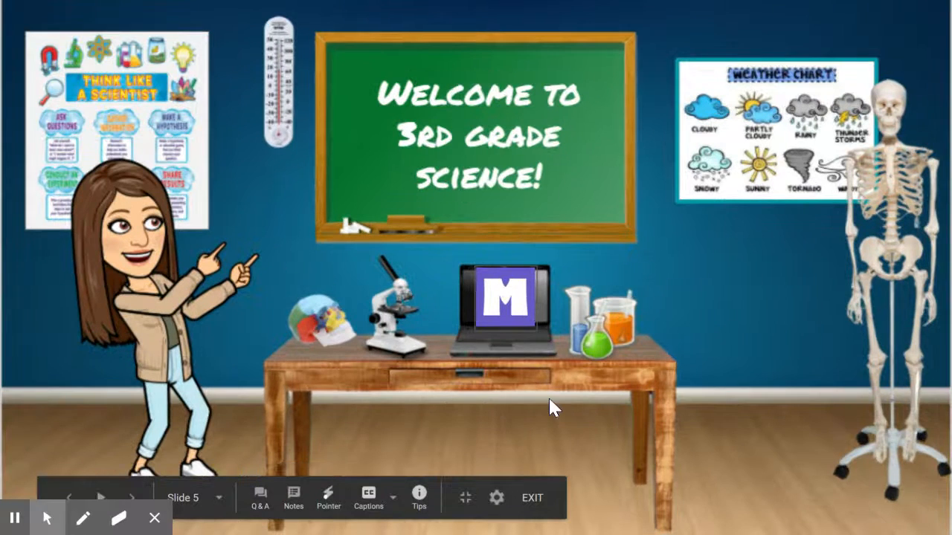
{"action": "mouse_move", "coordinate": [602, 507]}
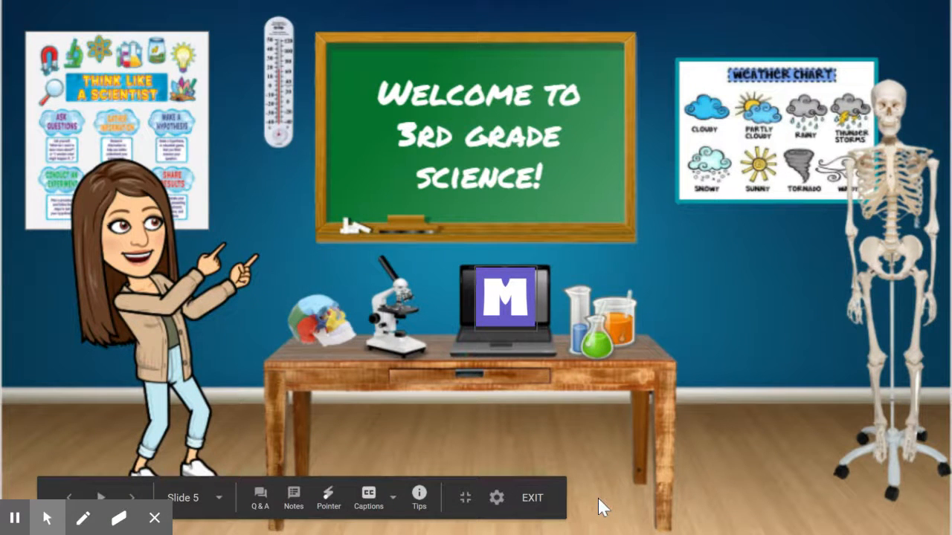
{"action": "mouse_move", "coordinate": [557, 319]}
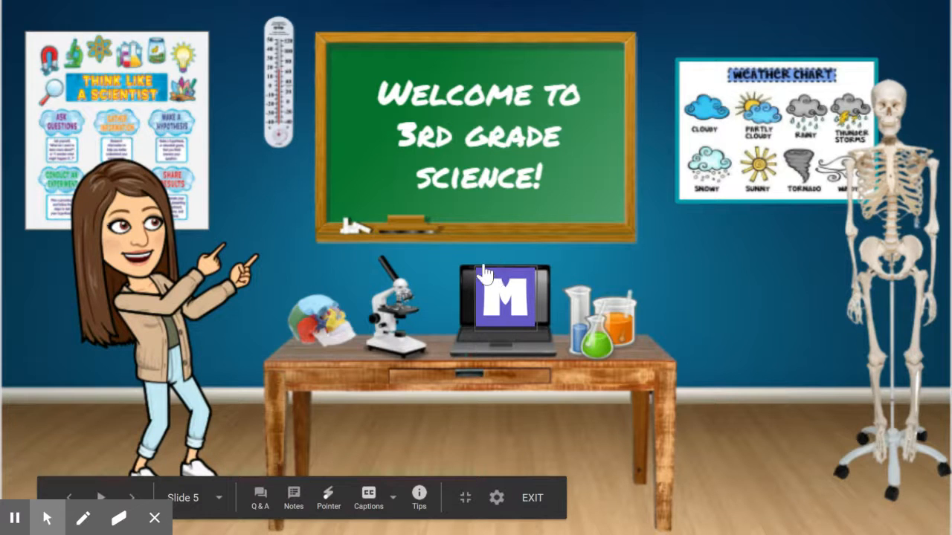
{"action": "mouse_move", "coordinate": [727, 476]}
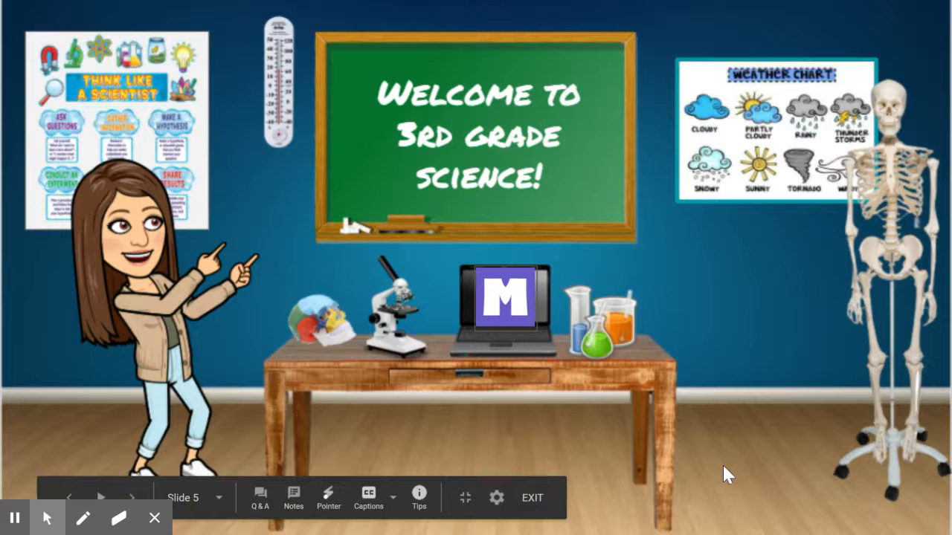
- Move on from the 3rd Grade Science slide to the next classroom slide
{"action": "left_click", "coordinate": [532, 497]}
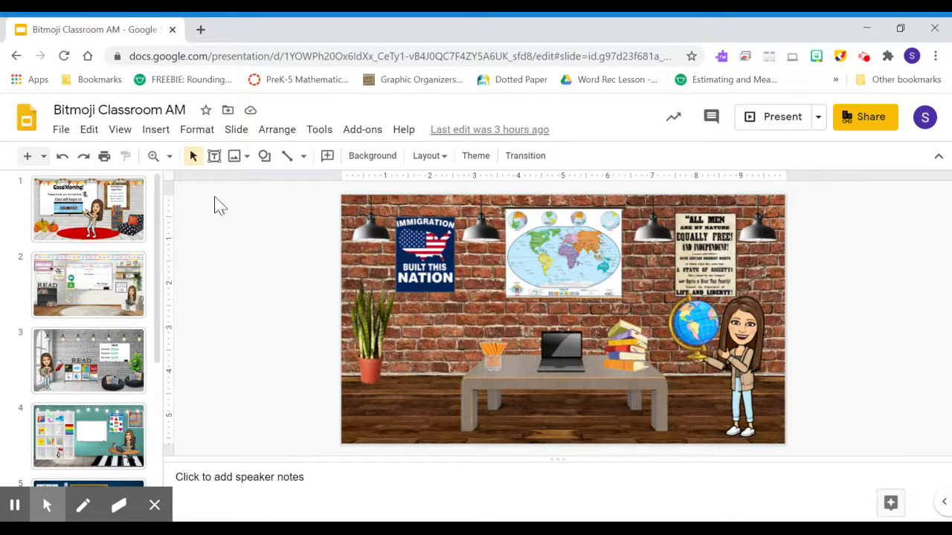
{"action": "mouse_move", "coordinate": [247, 308]}
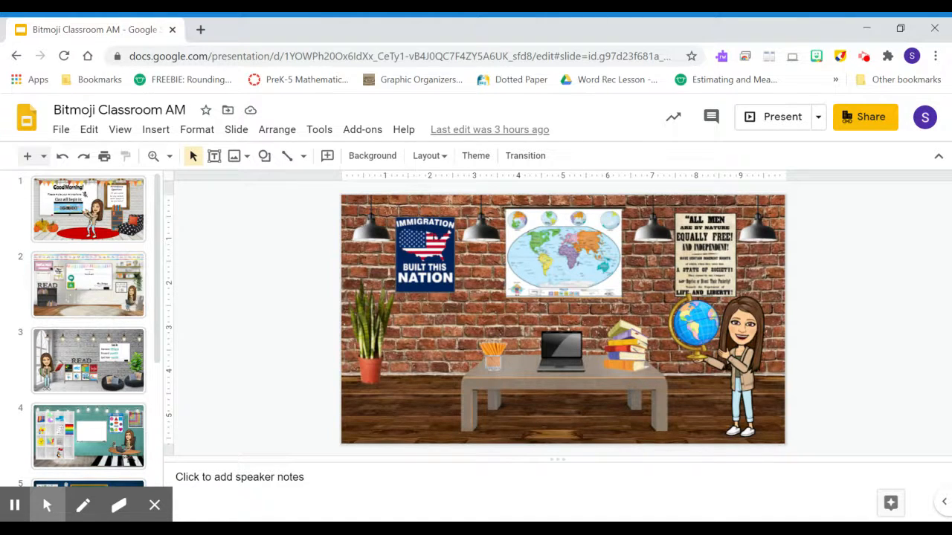
{"action": "mouse_move", "coordinate": [15, 505]}
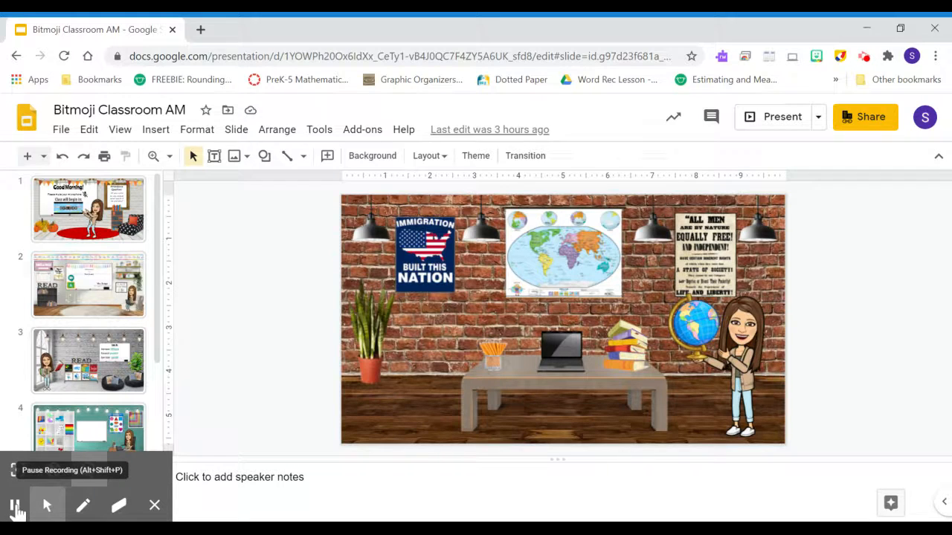